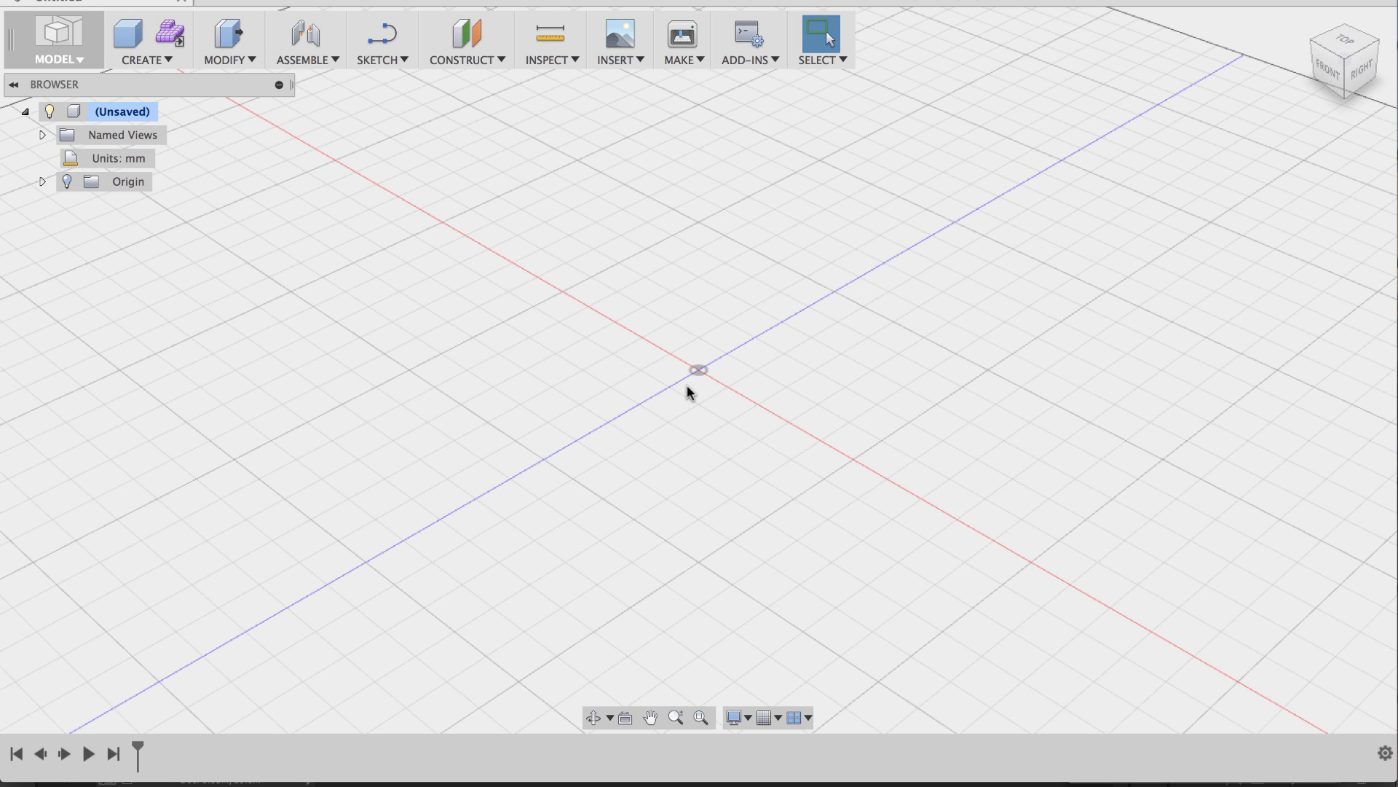
mouse_move(707, 384)
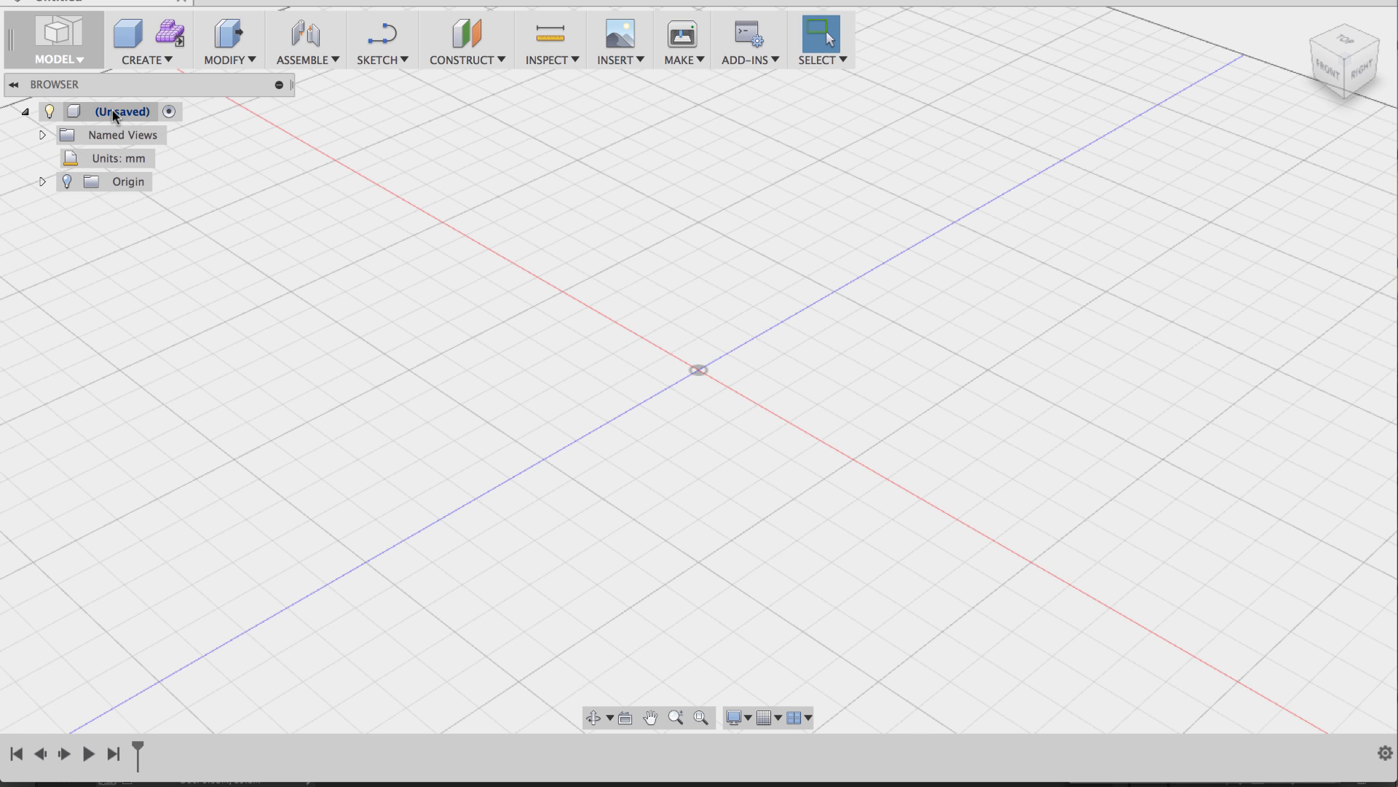
mouse_move(120, 120)
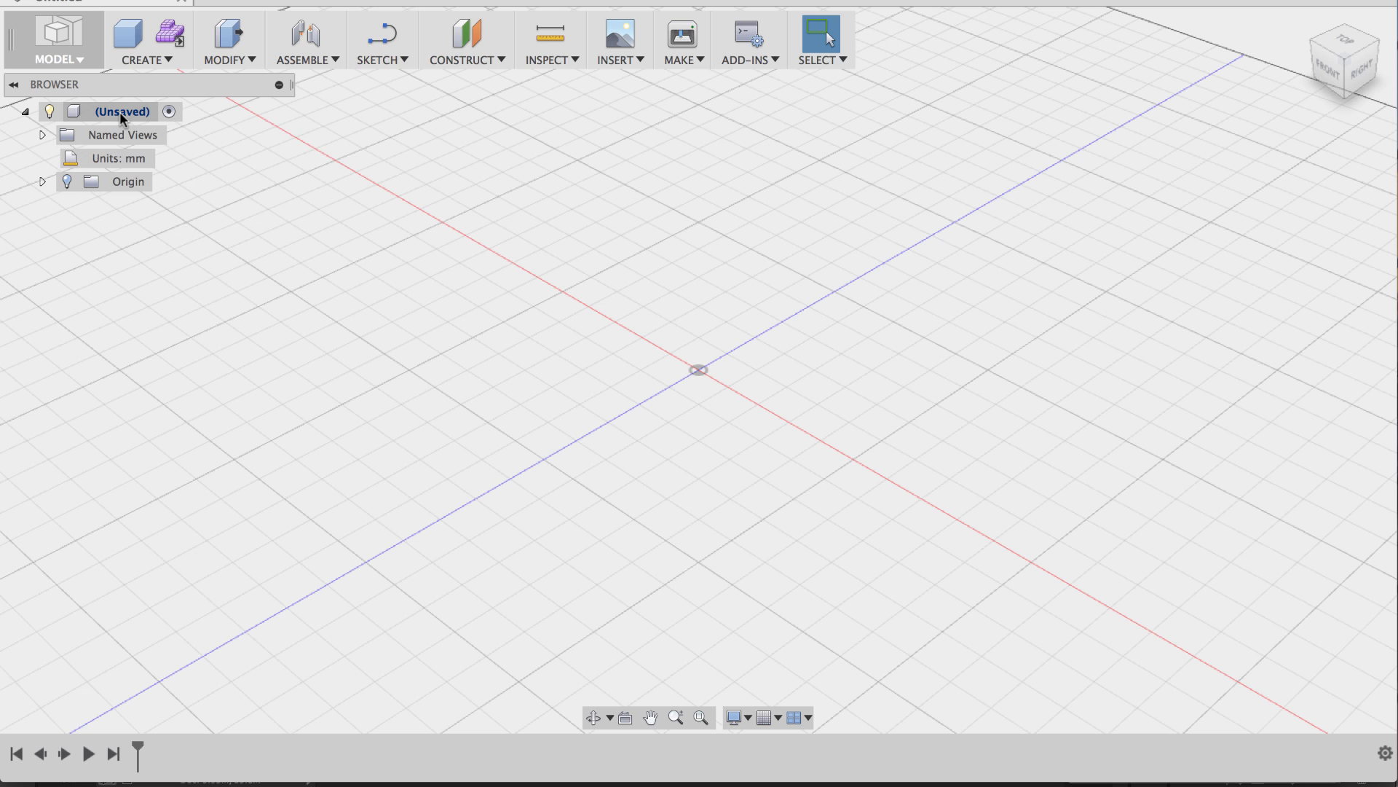
Add Component1, Component2 and Component3 as new empty components from the root node.
right_click(122, 111)
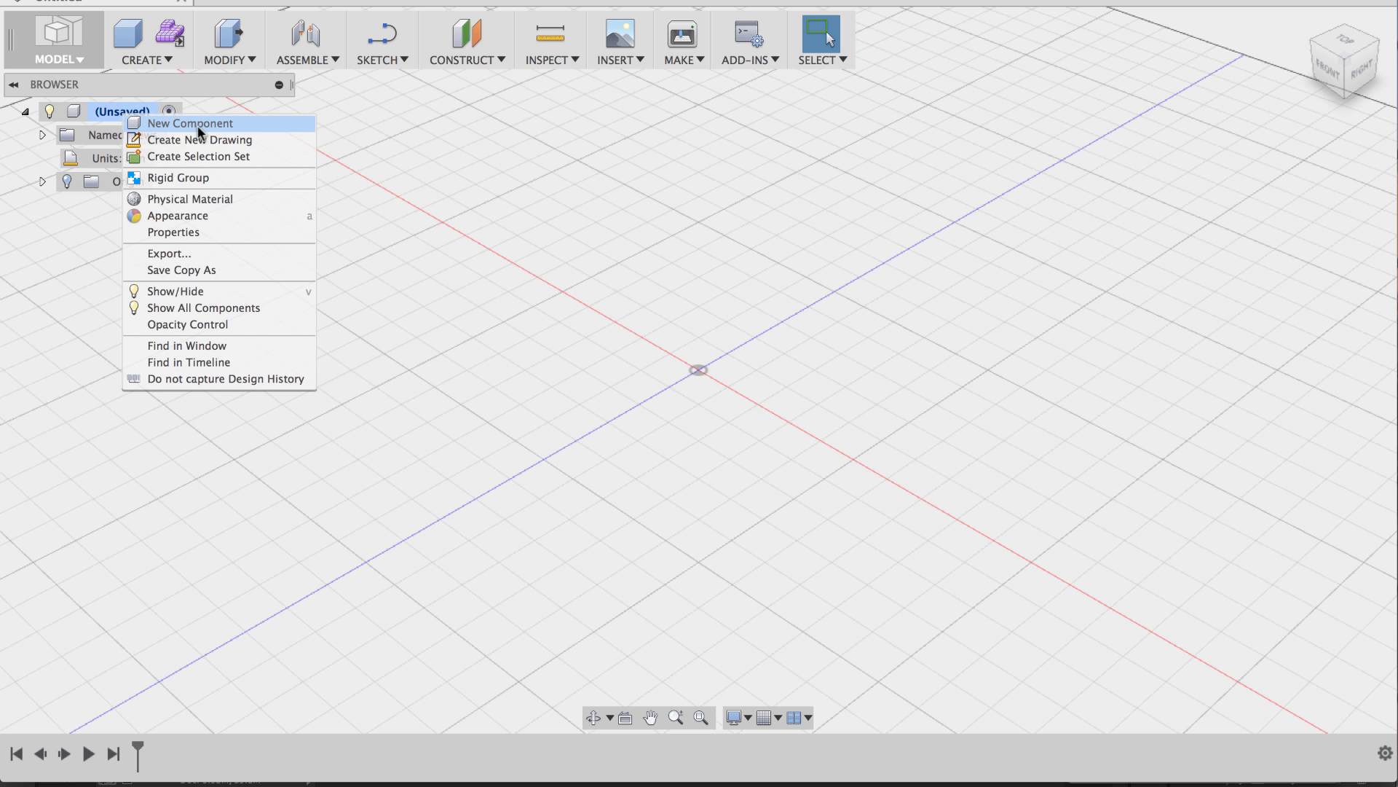
left_click(189, 123)
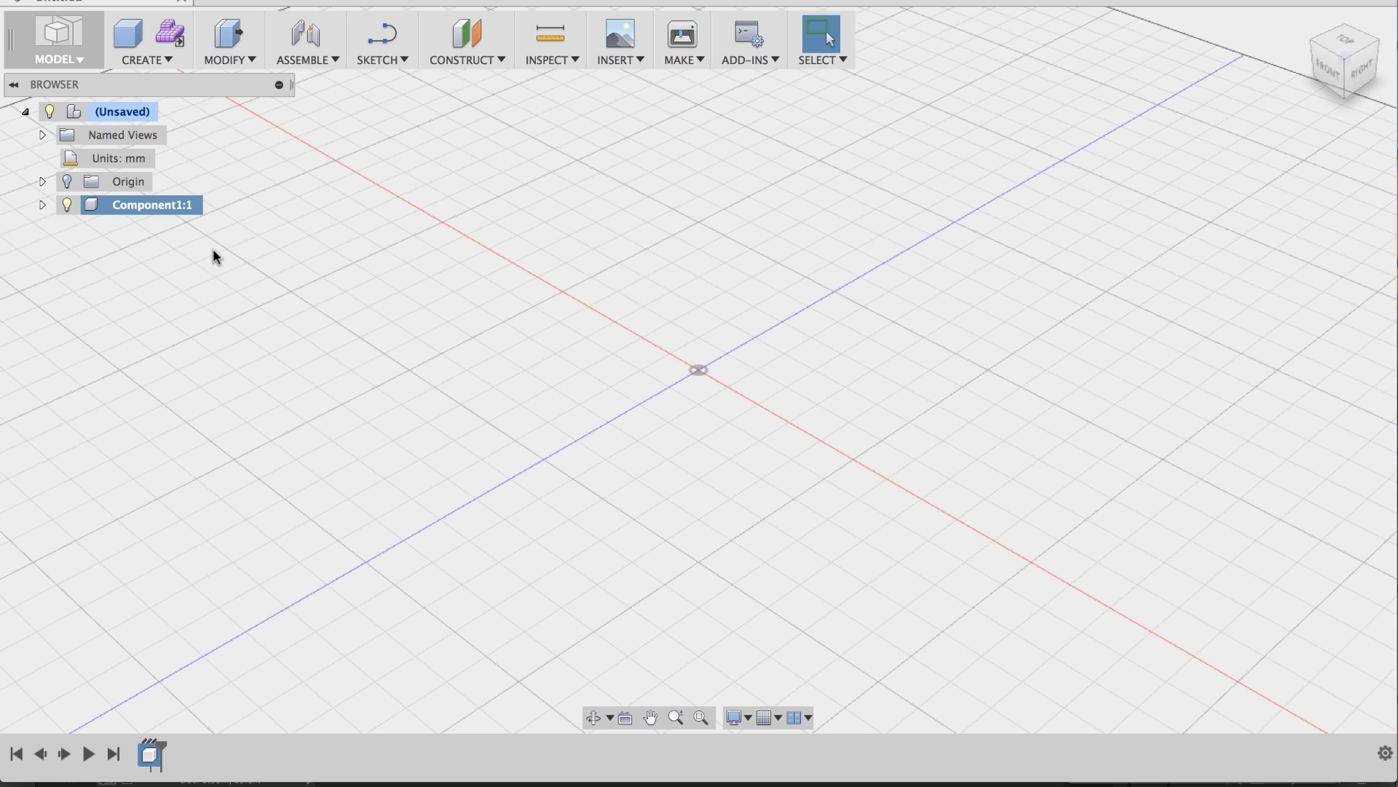
mouse_move(230, 247)
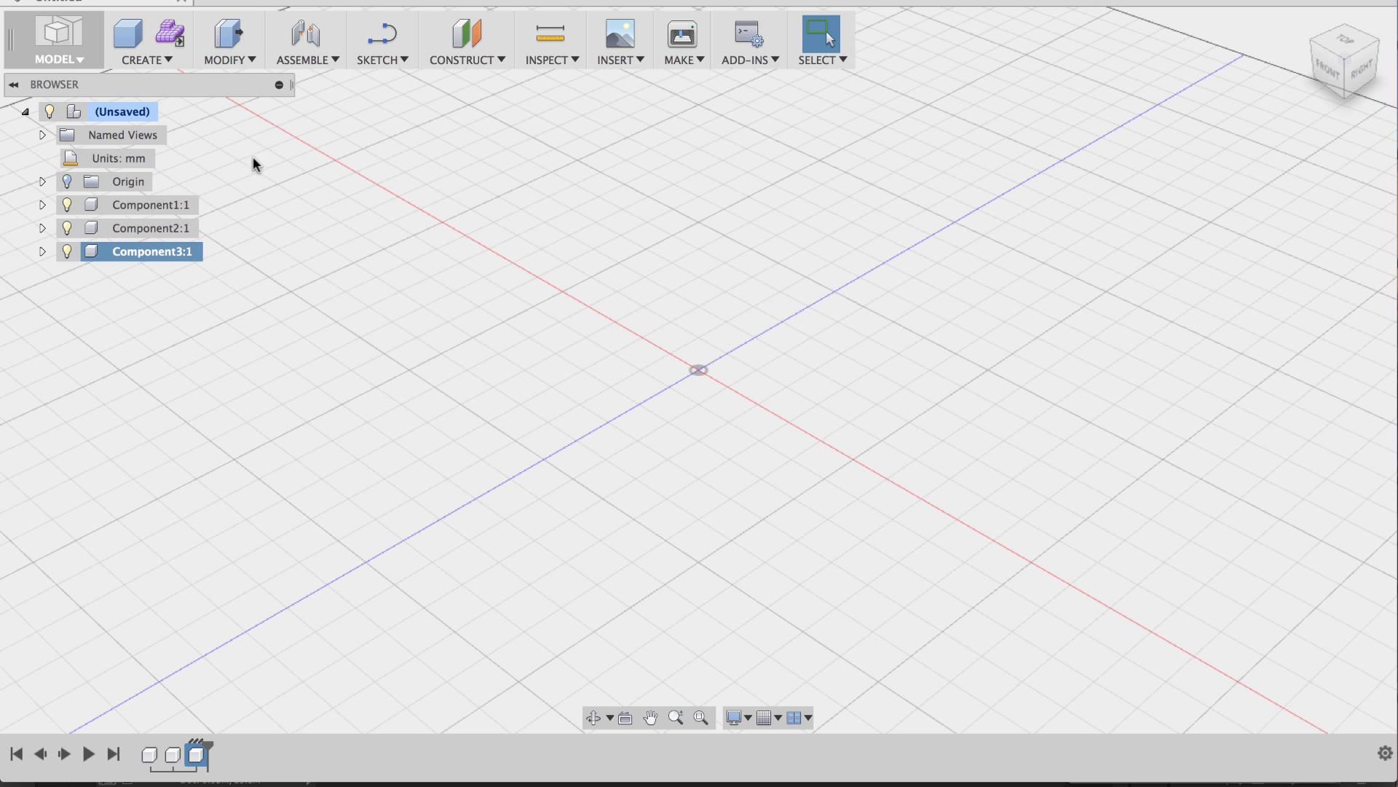
left_click(150, 227)
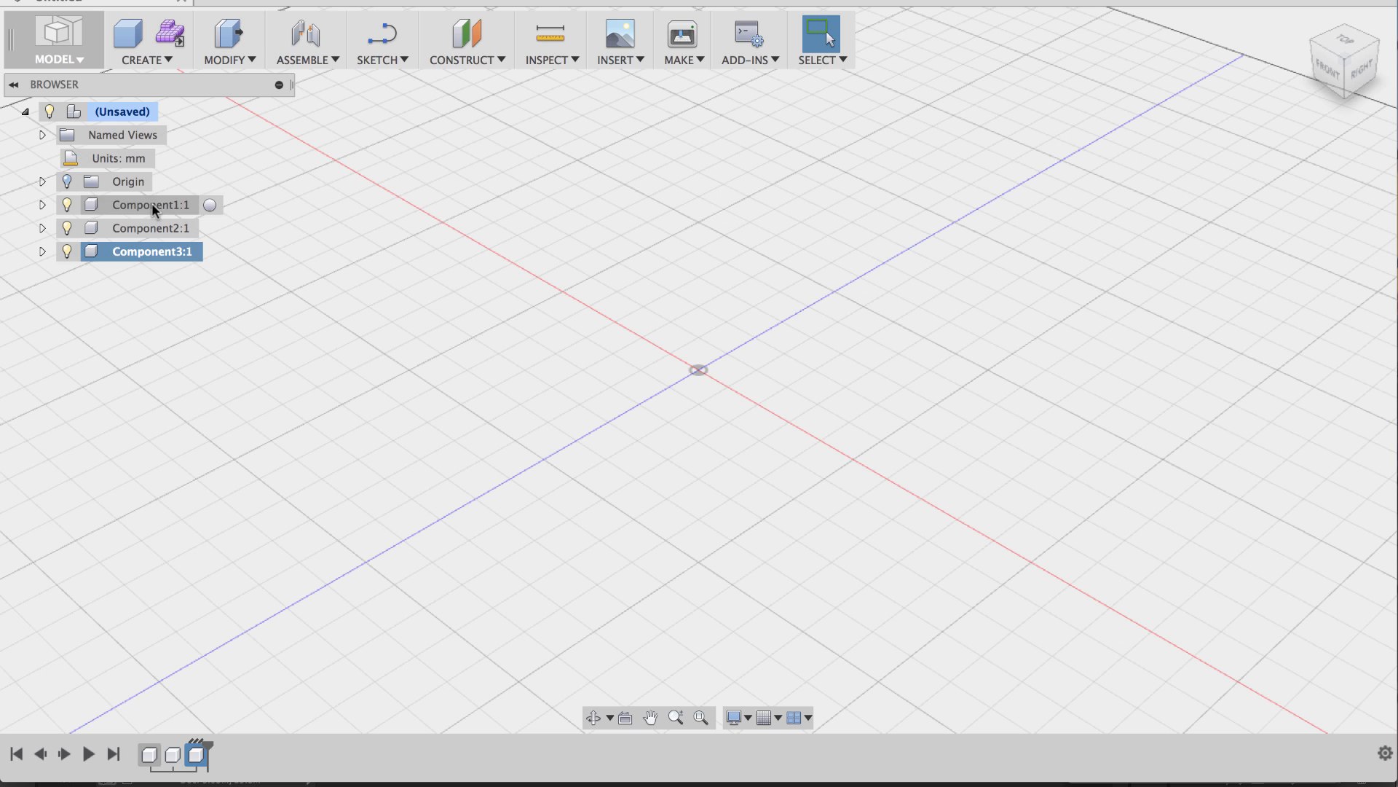
Activate Component1:1 in the Browser so new geometry goes into it.
left_click(150, 204)
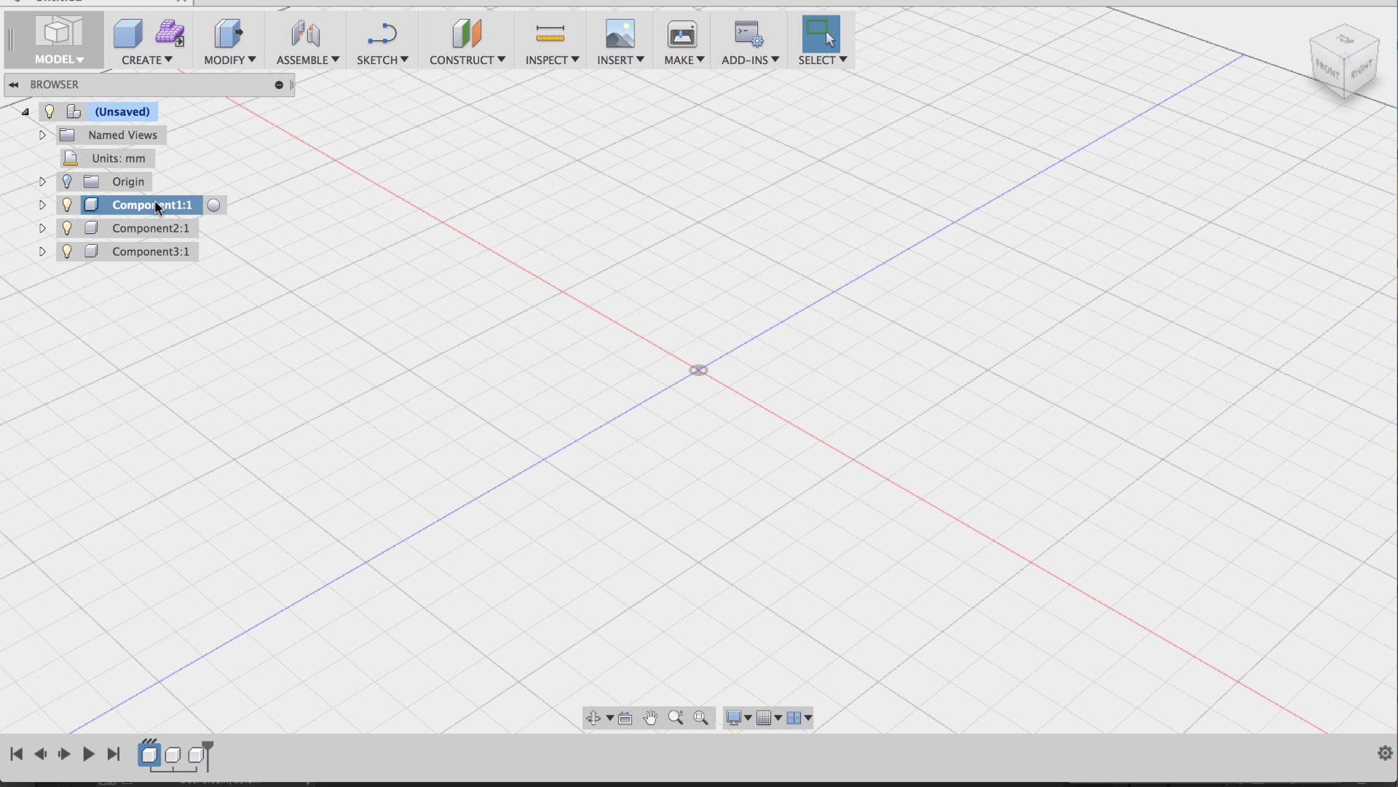
mouse_move(160, 214)
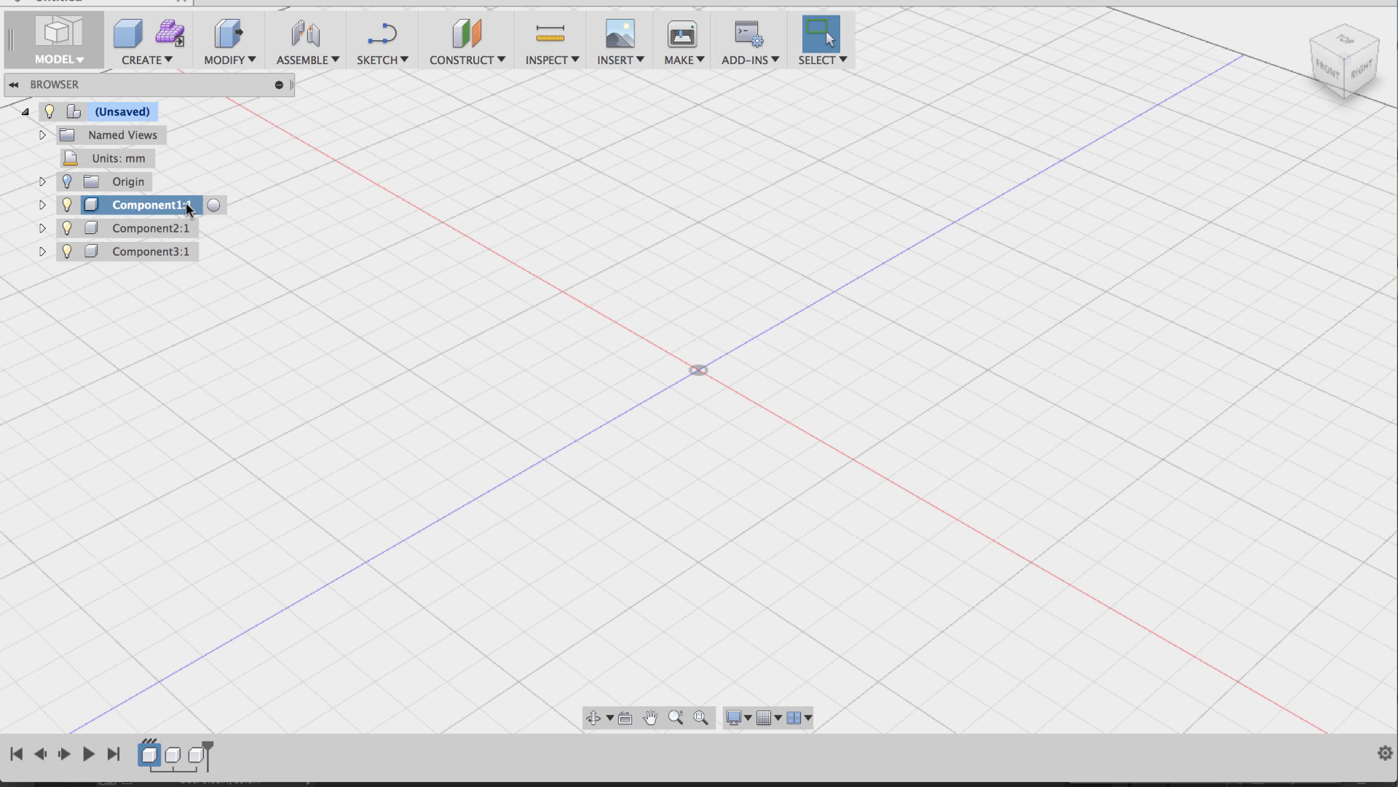
mouse_move(214, 210)
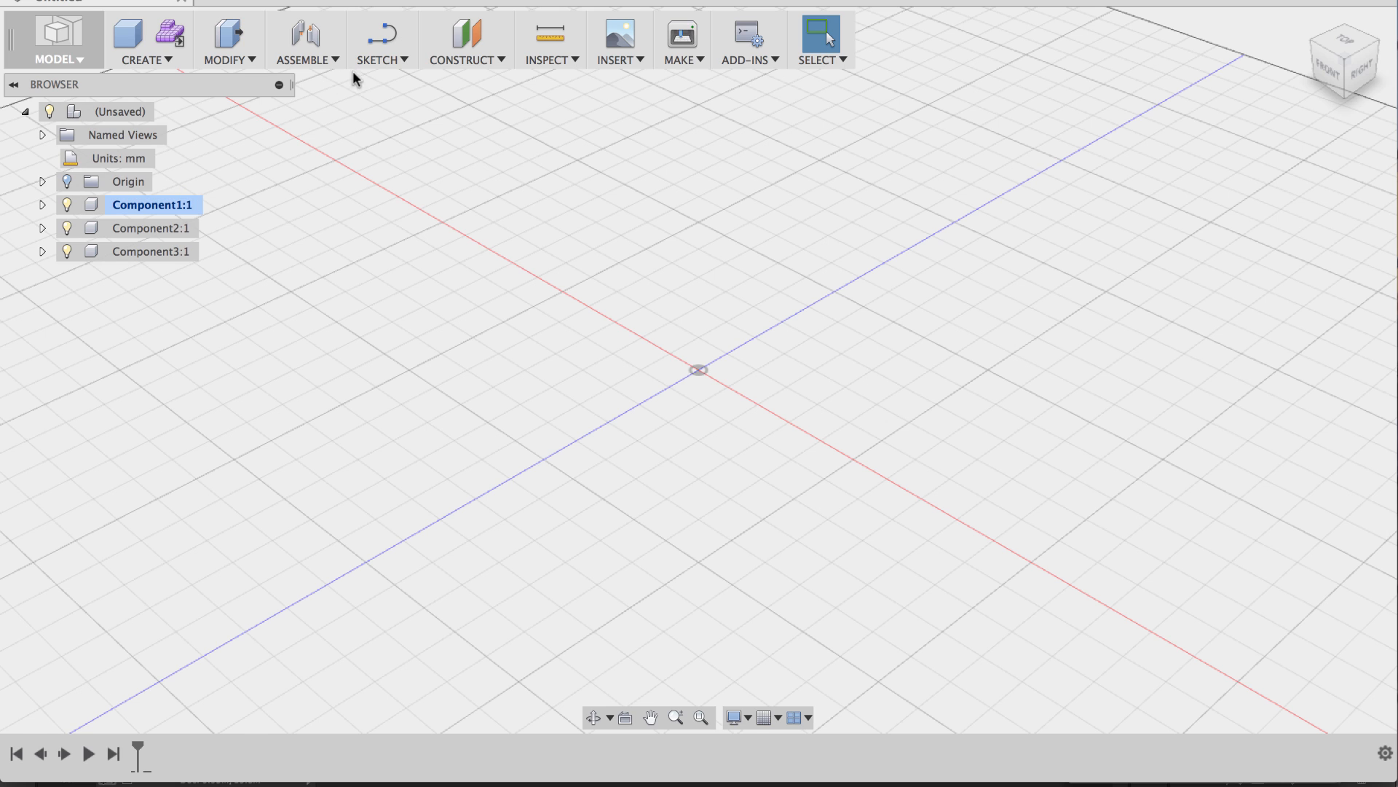
Sketch a 60 × 40 mm rectangle in Component1 and extrude it upward into a box.
left_click(381, 40)
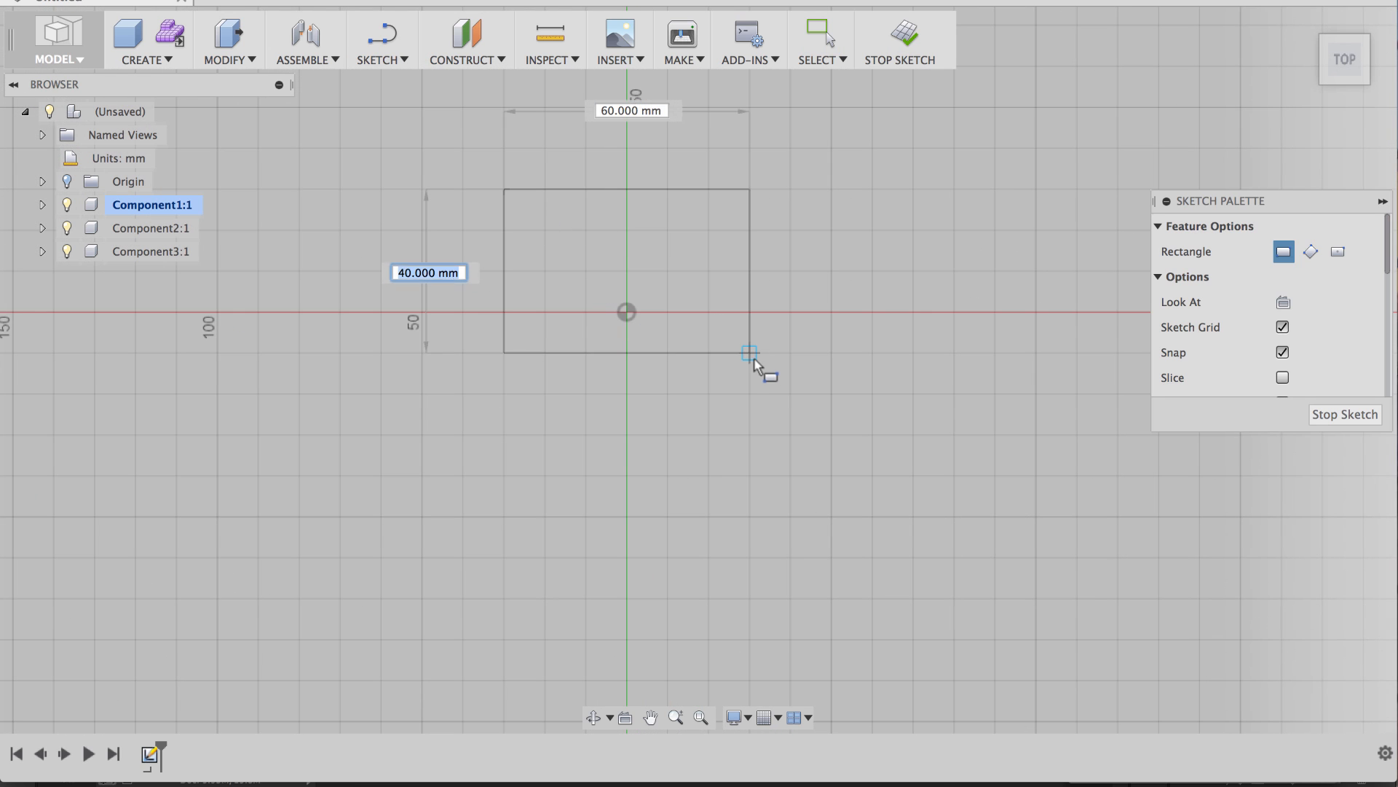
left_click(790, 361)
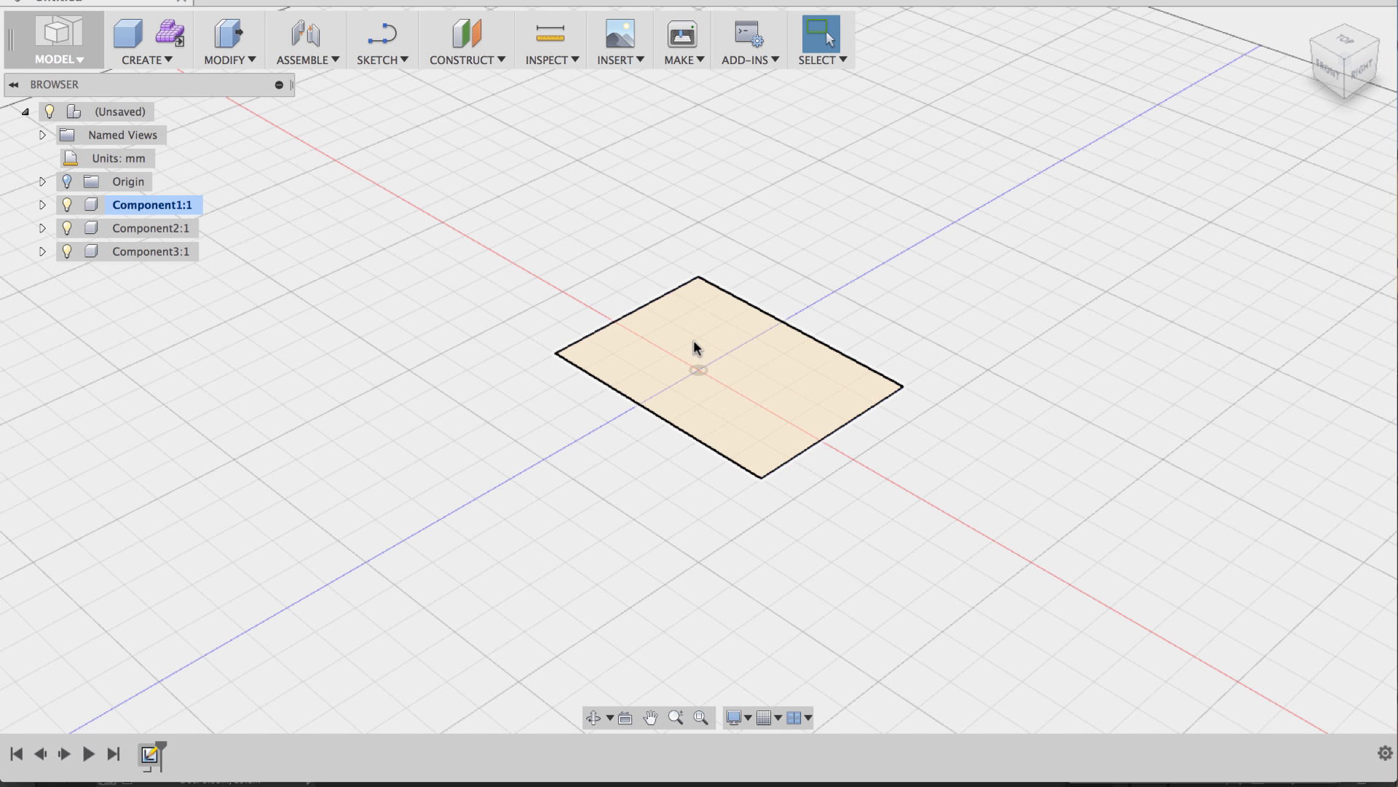
left_click(695, 348)
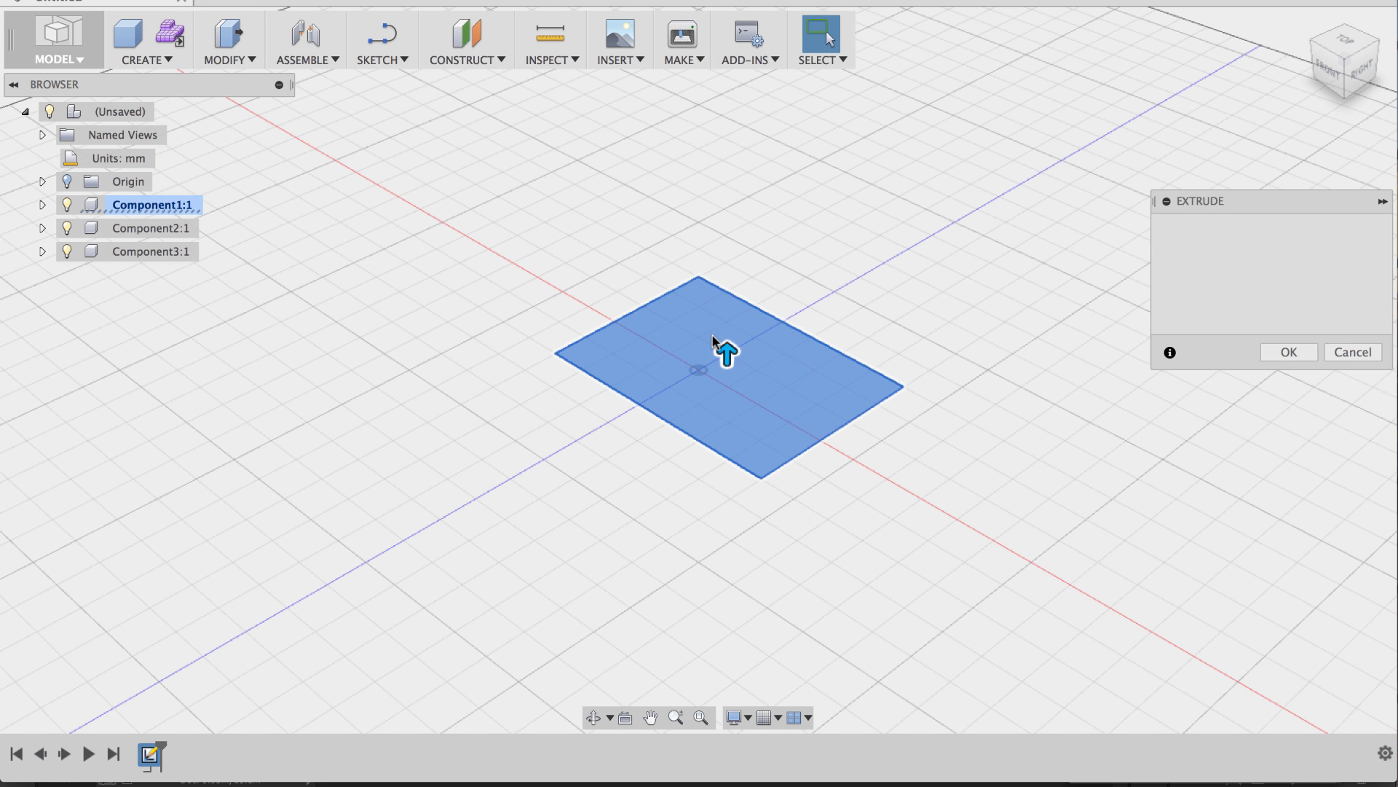
left_click_drag(727, 348, 727, 249)
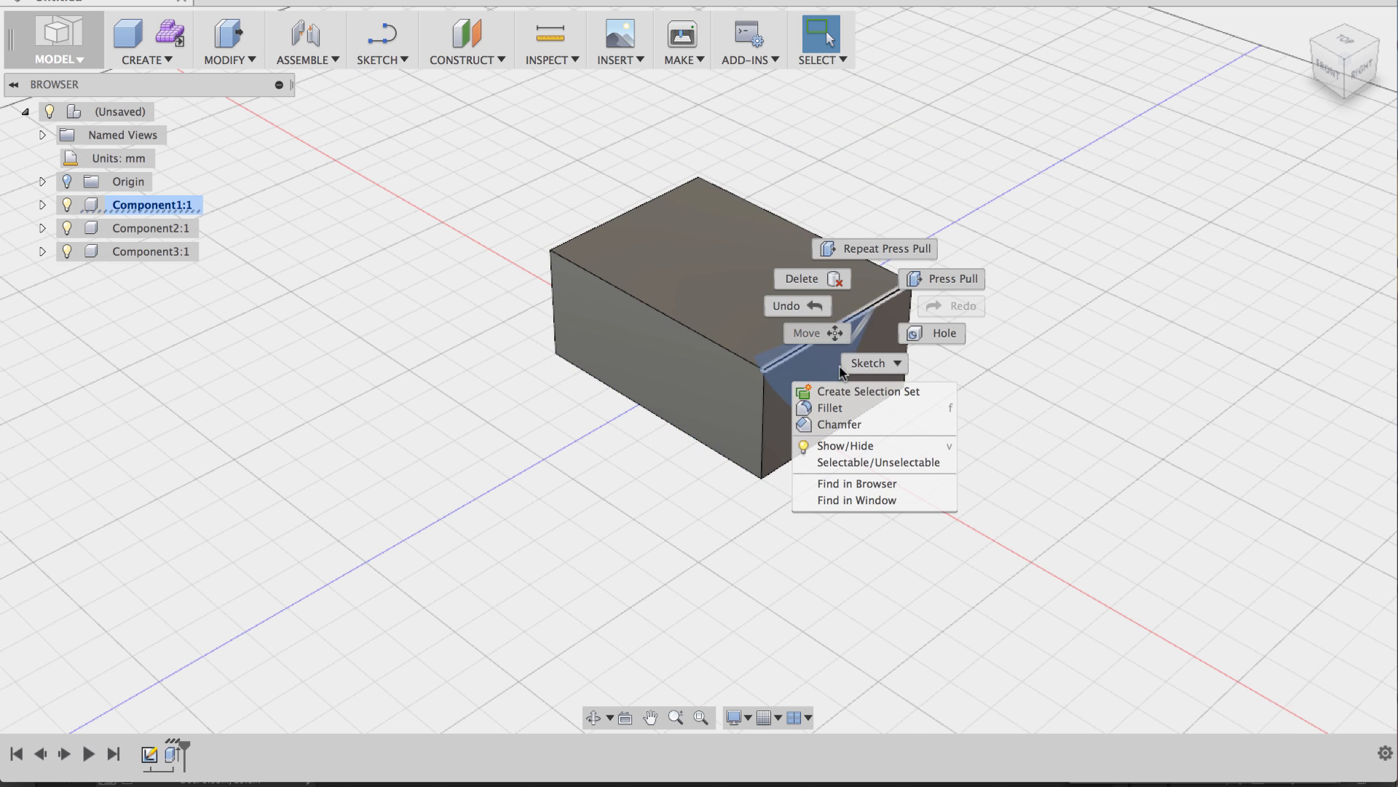
Fillet the selected top edge of the box with a 15 mm radius.
left_click(829, 408)
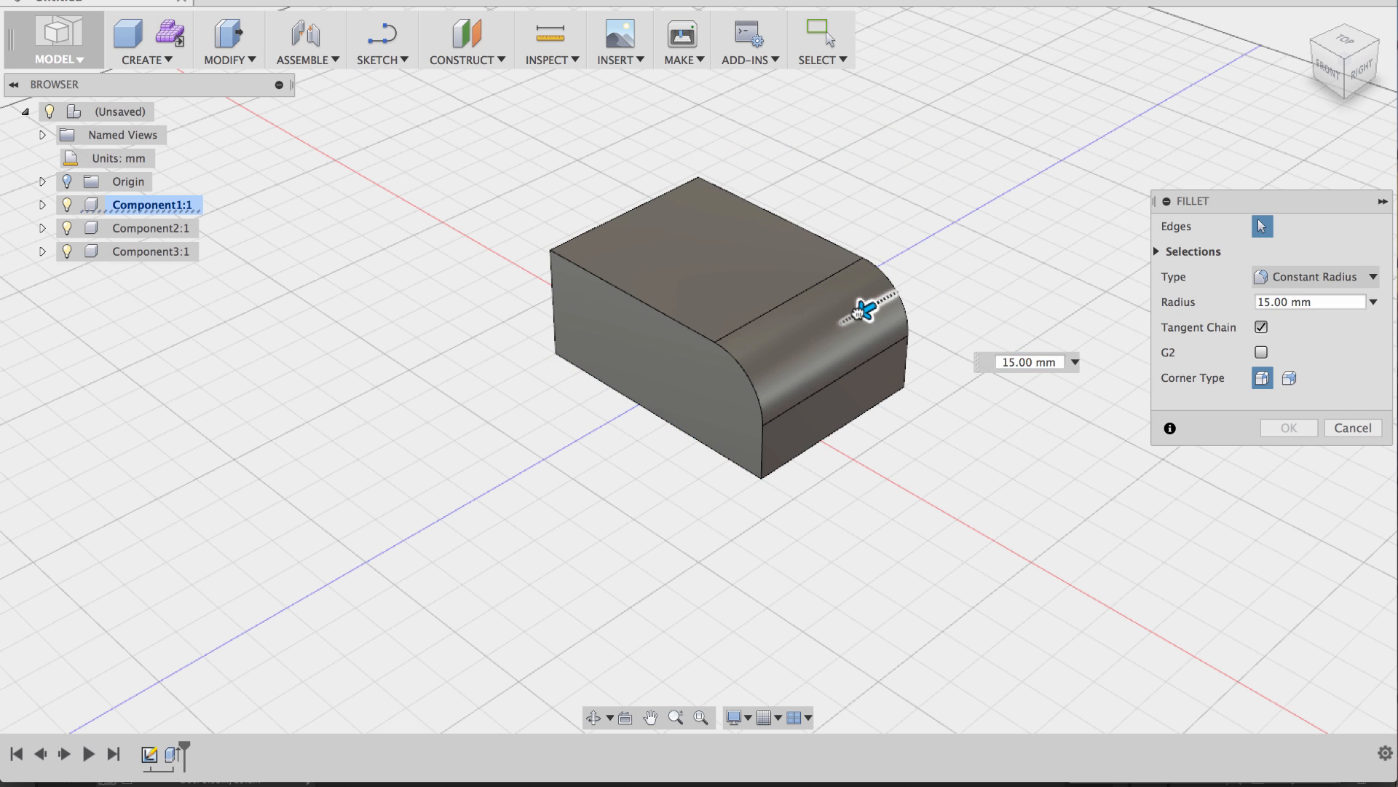
left_click(1287, 427)
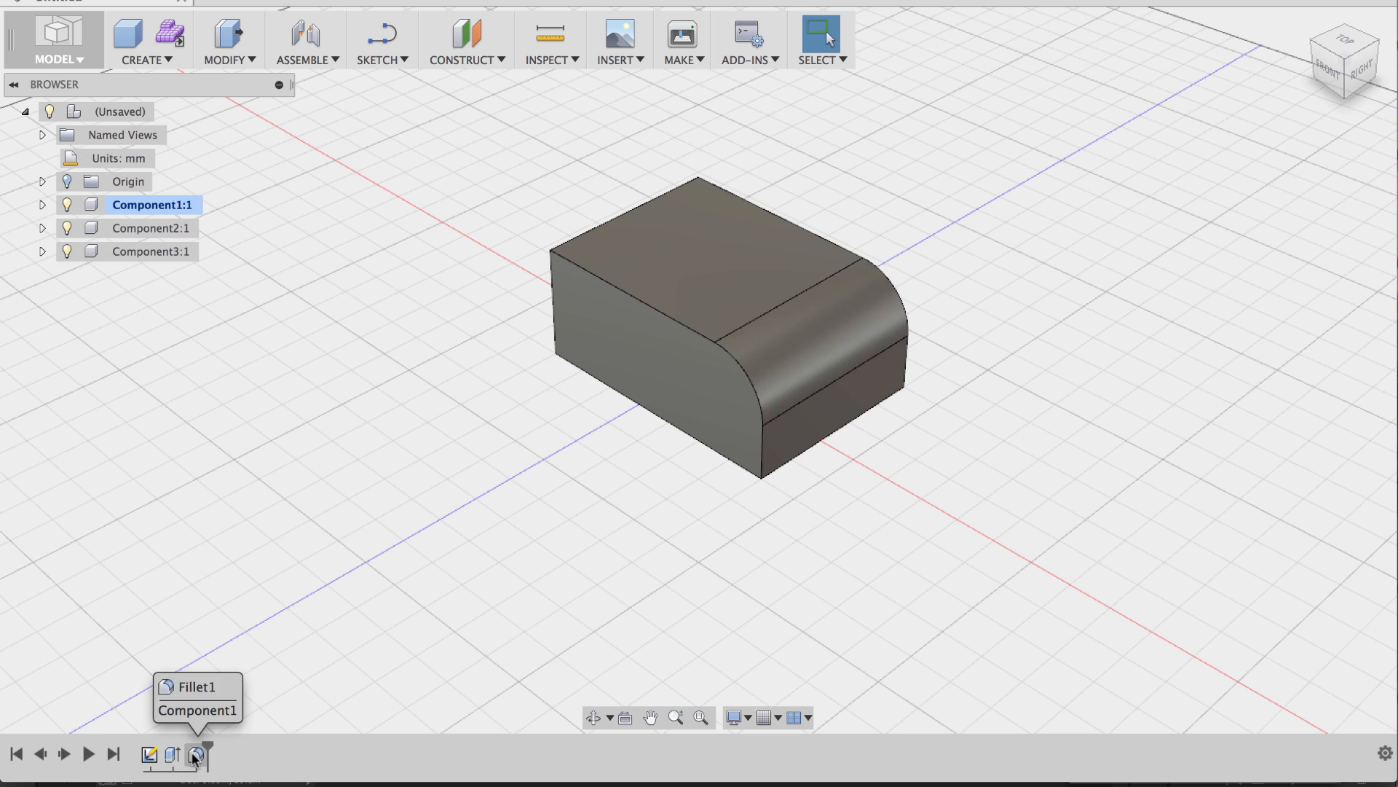
mouse_move(111, 111)
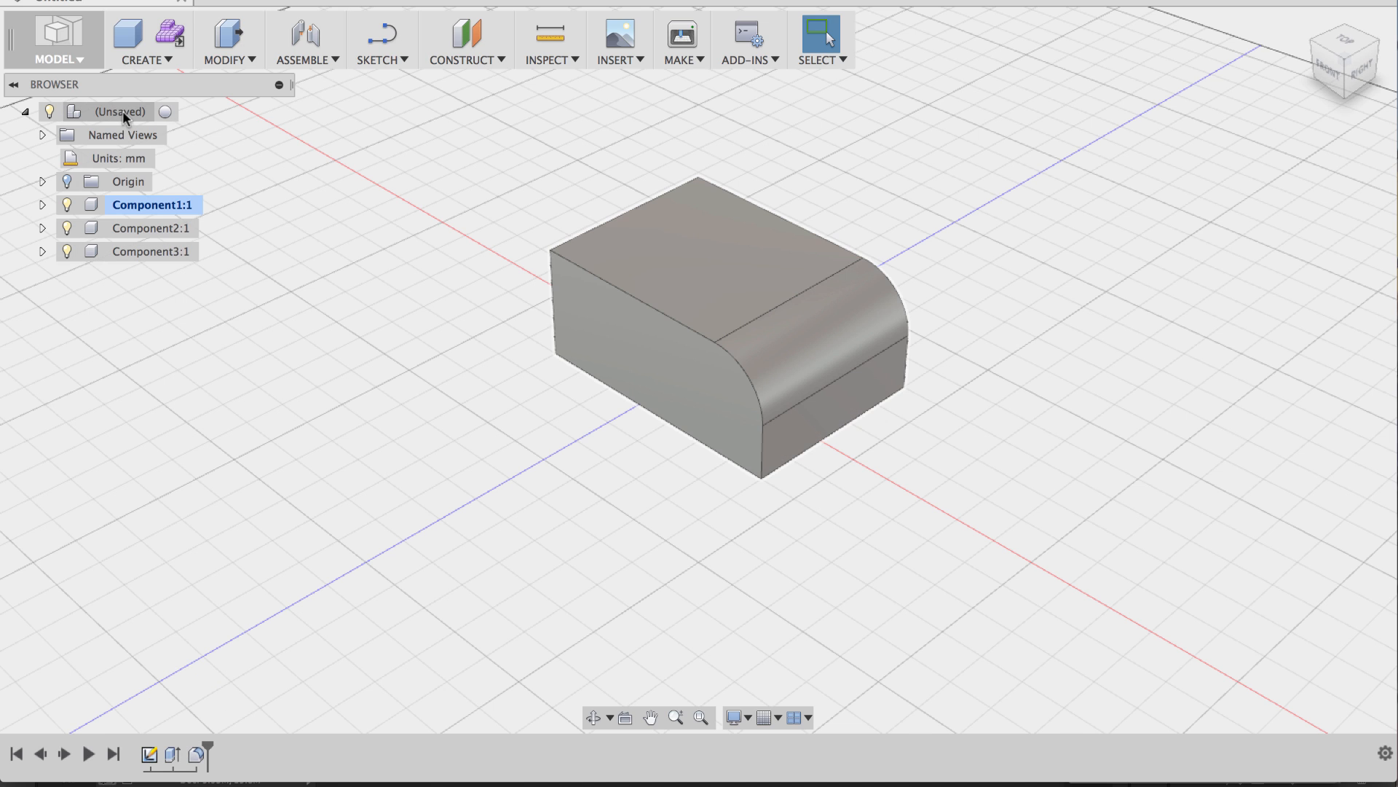
mouse_move(166, 112)
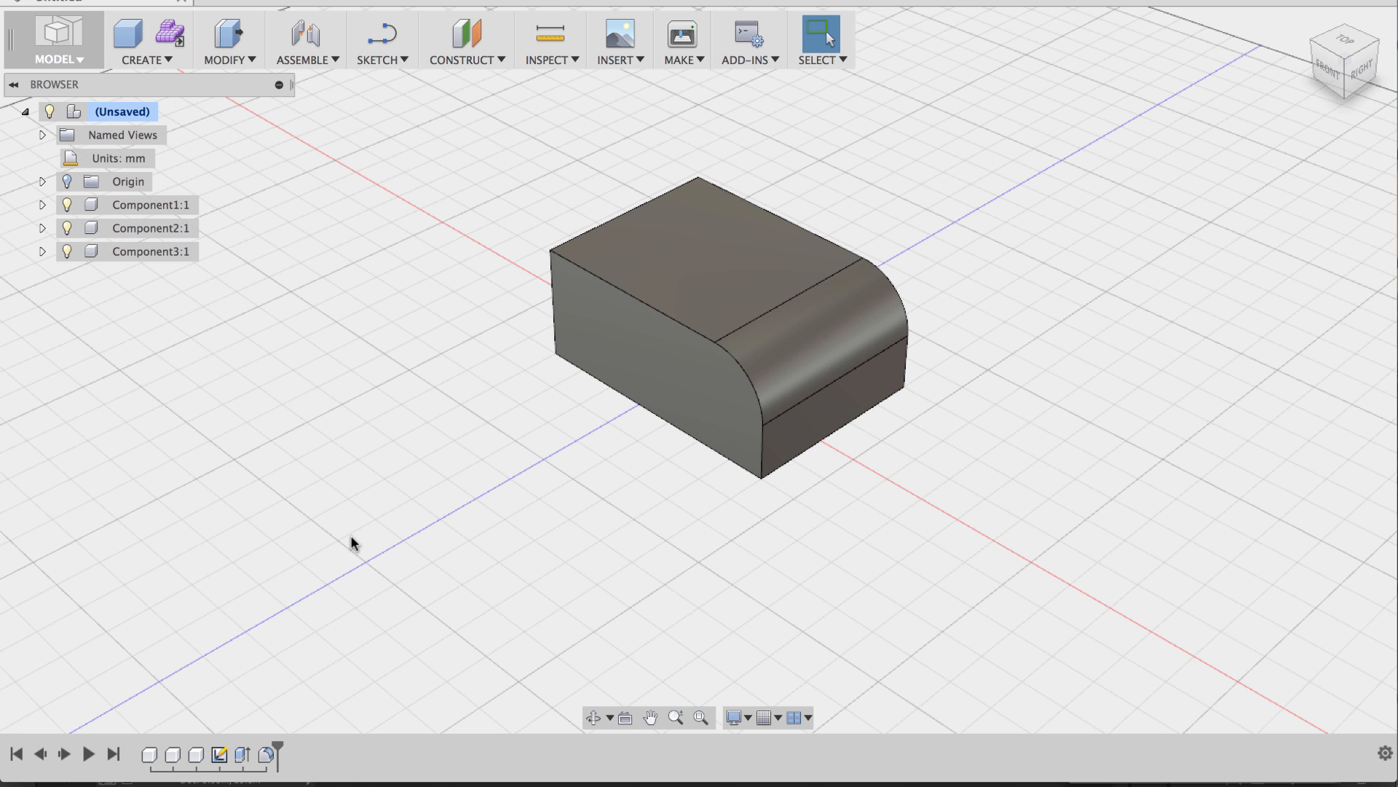
mouse_move(150, 702)
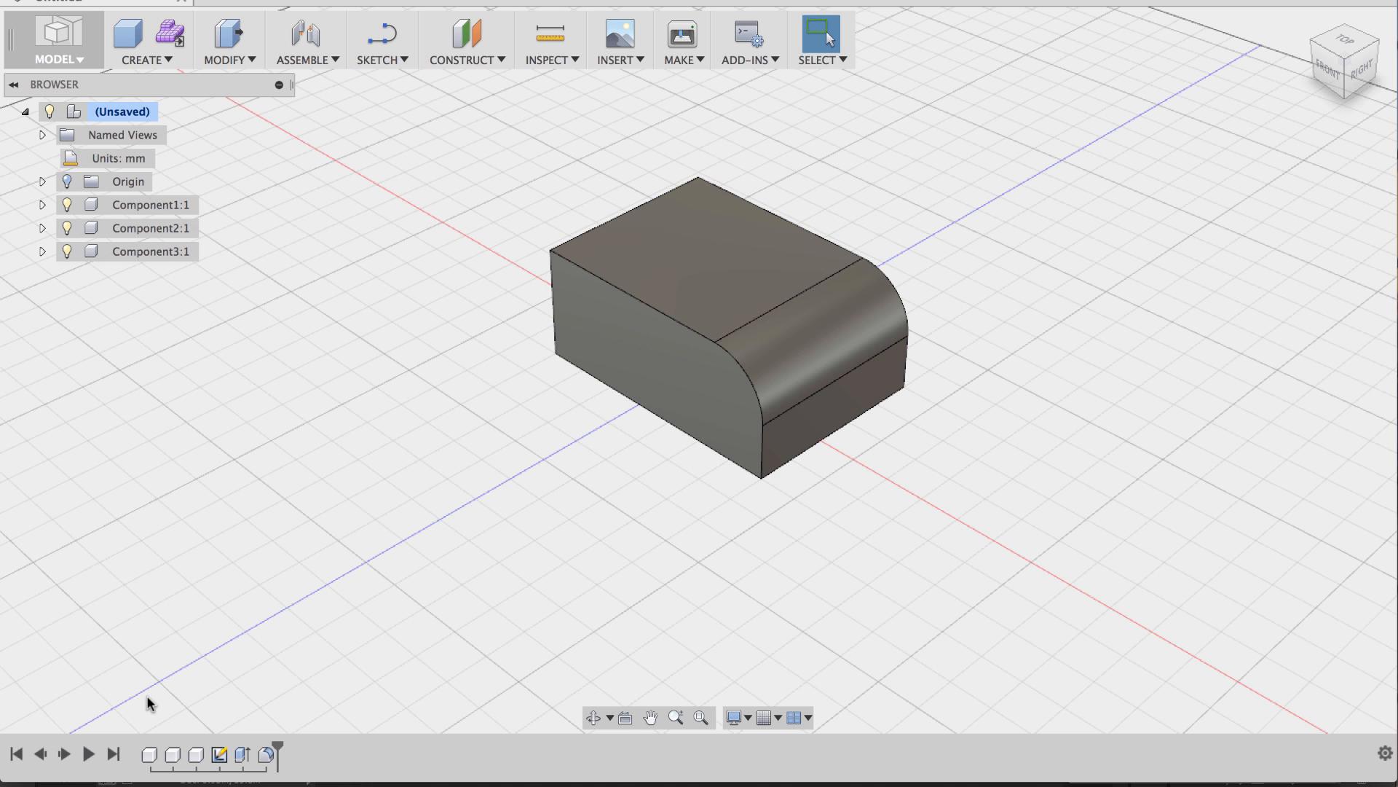
mouse_move(143, 684)
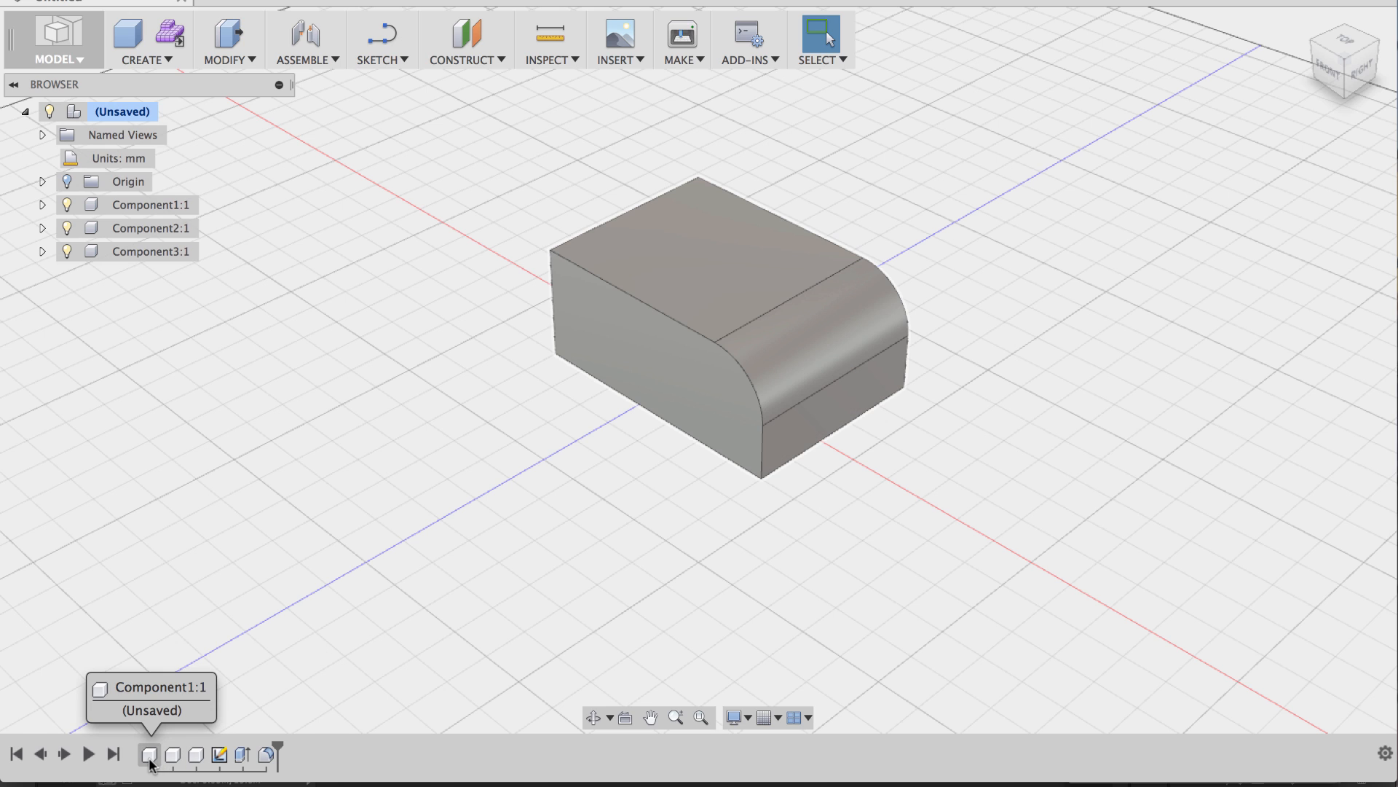
Check which component the first timeline item belongs to.
left_click(219, 754)
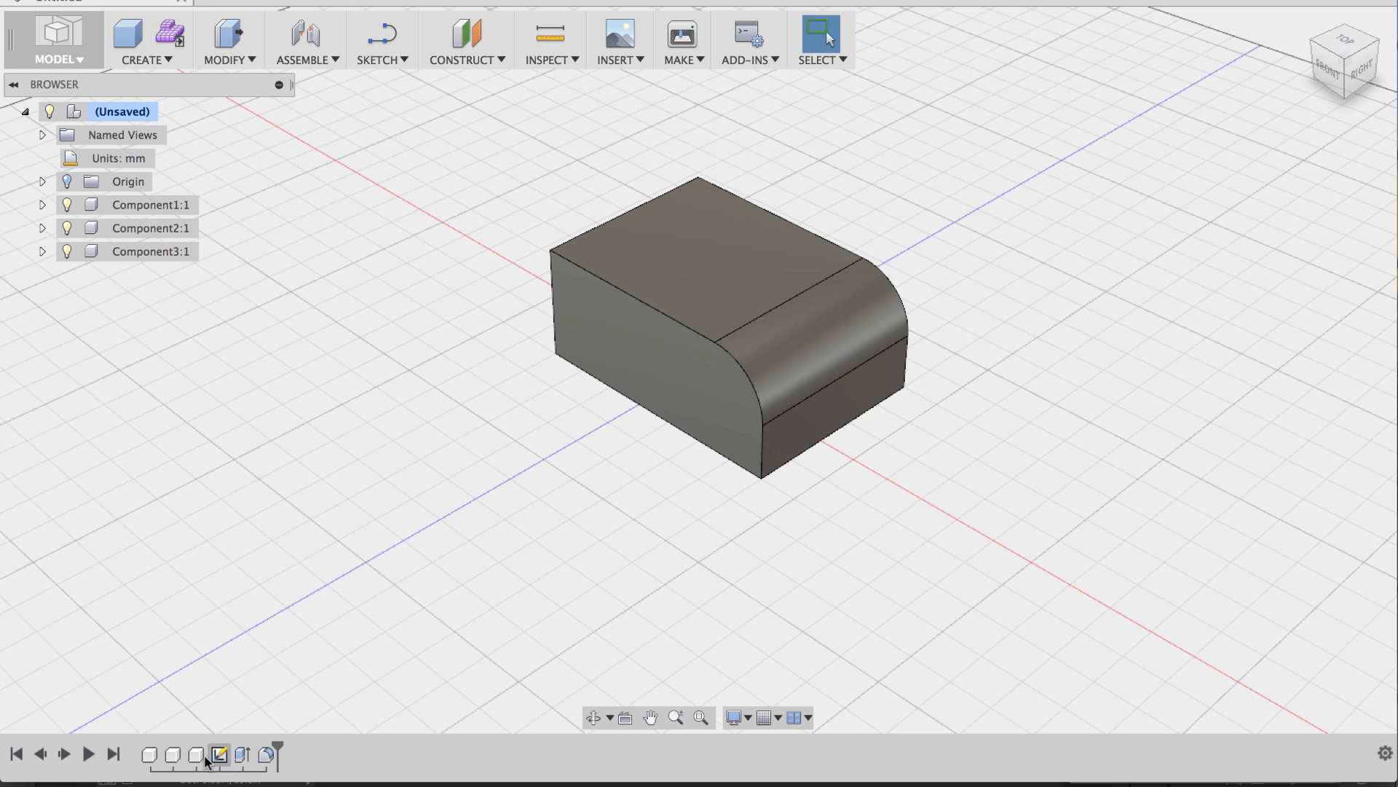
mouse_move(265, 754)
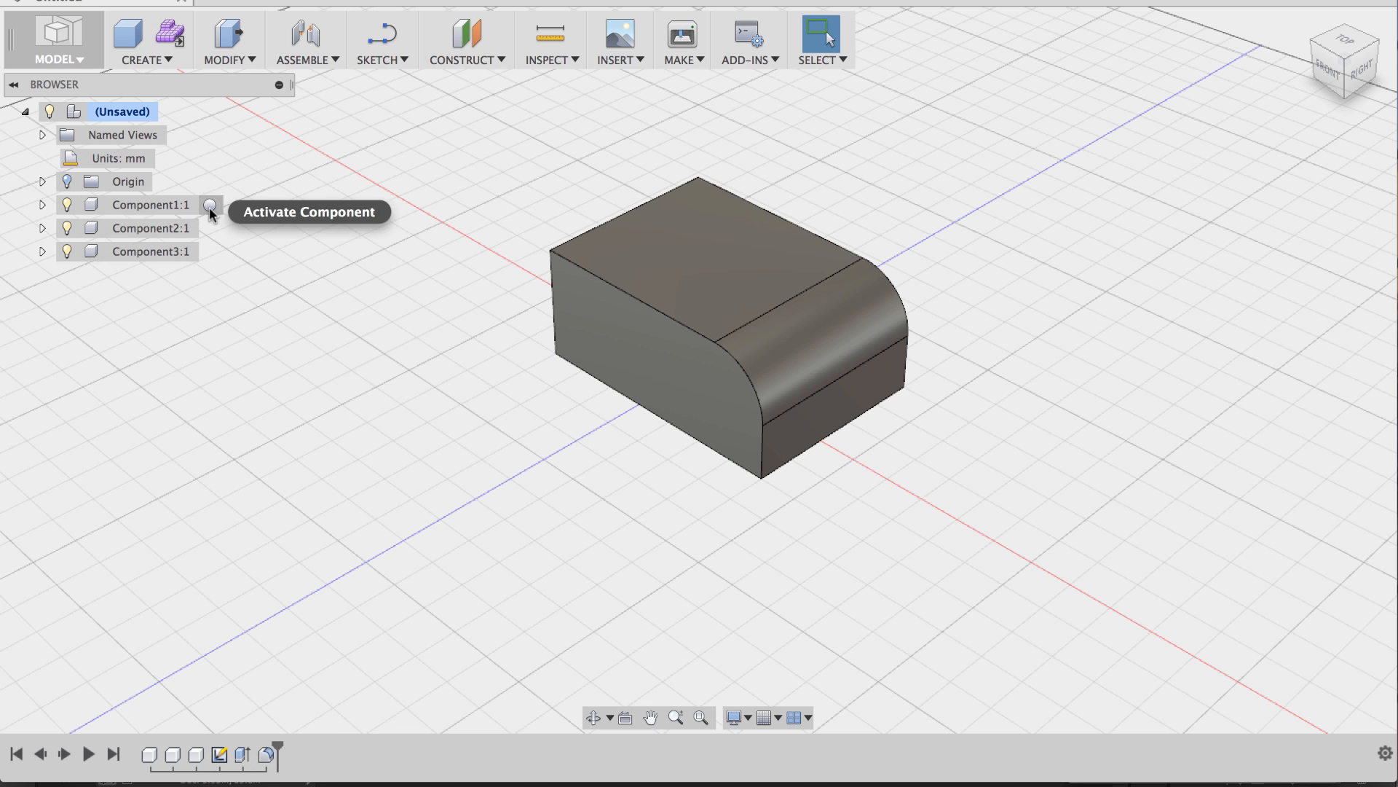
left_click(150, 227)
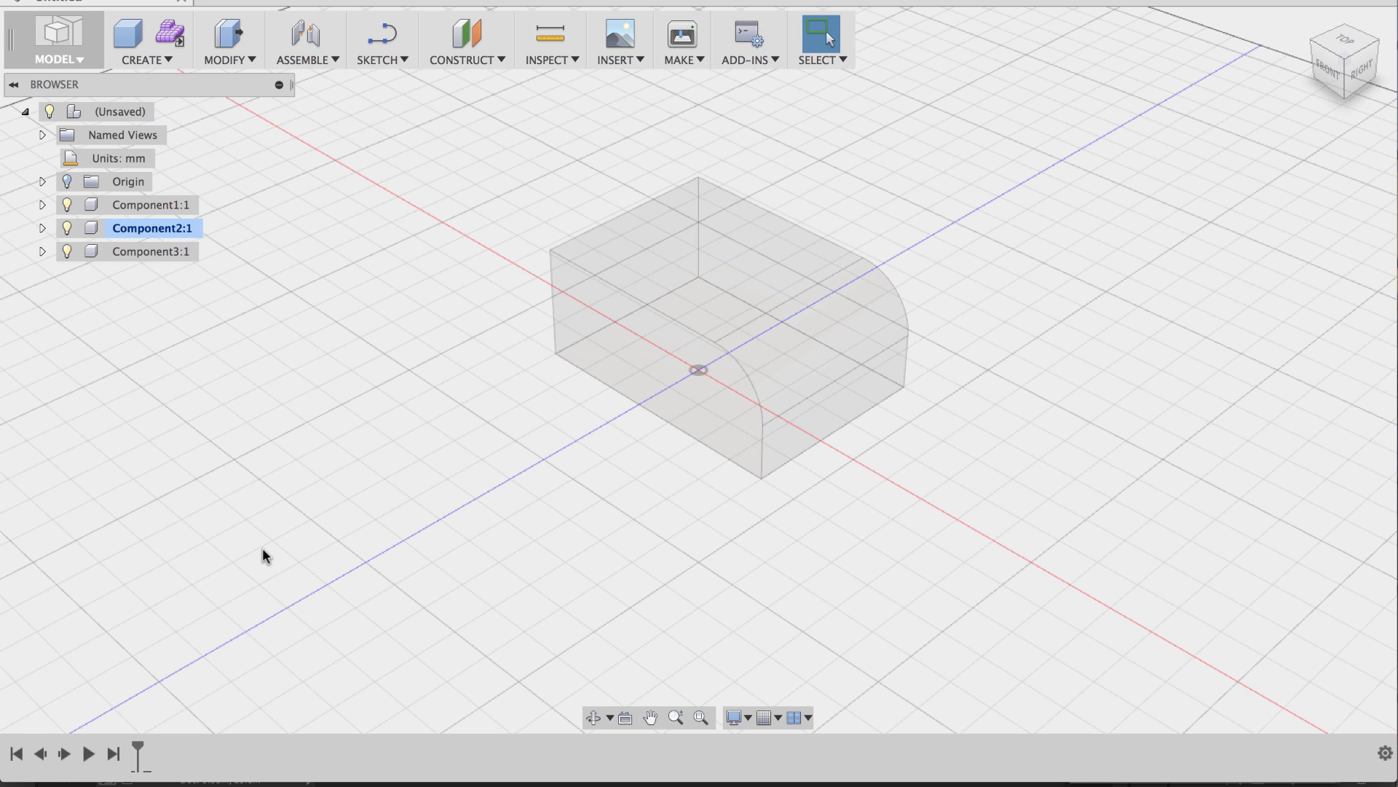
mouse_move(150, 204)
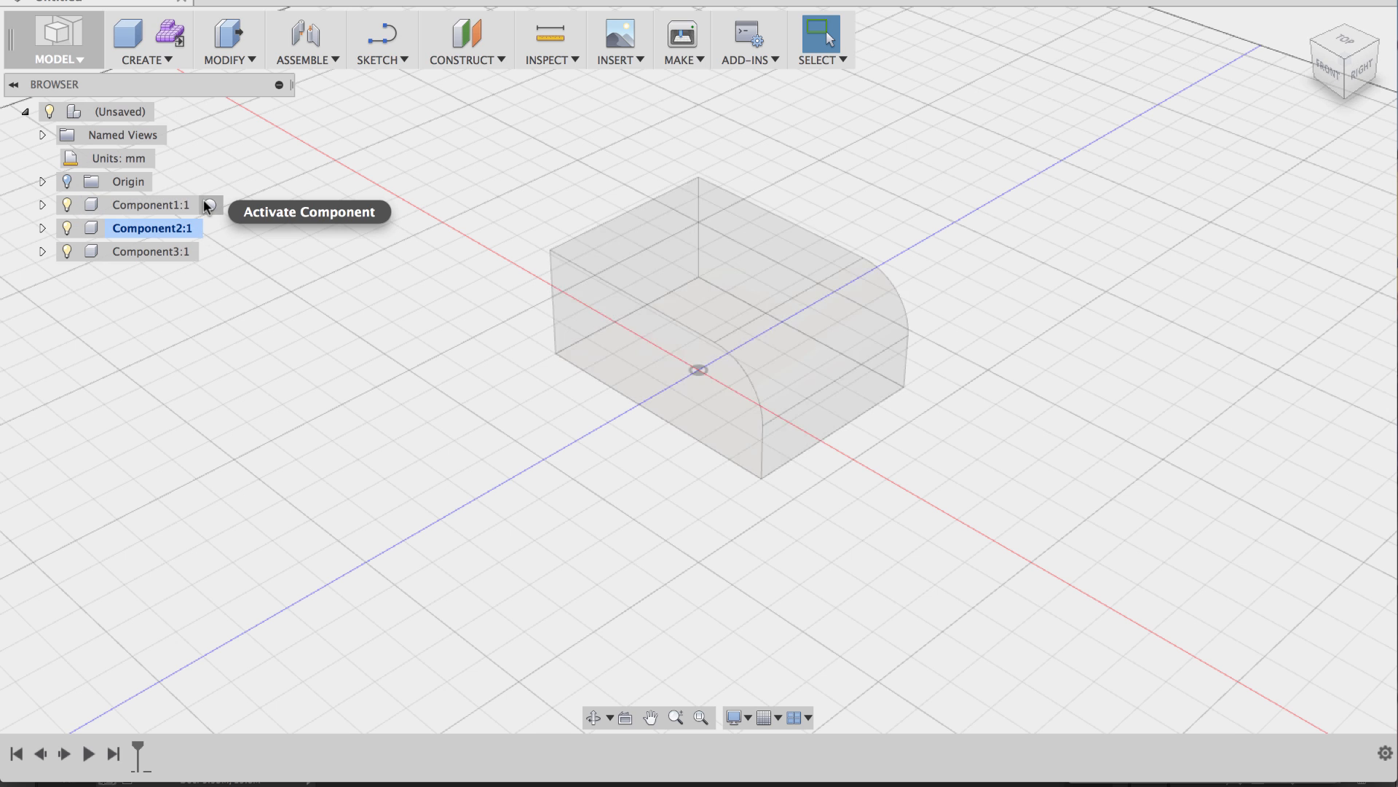
left_click(151, 204)
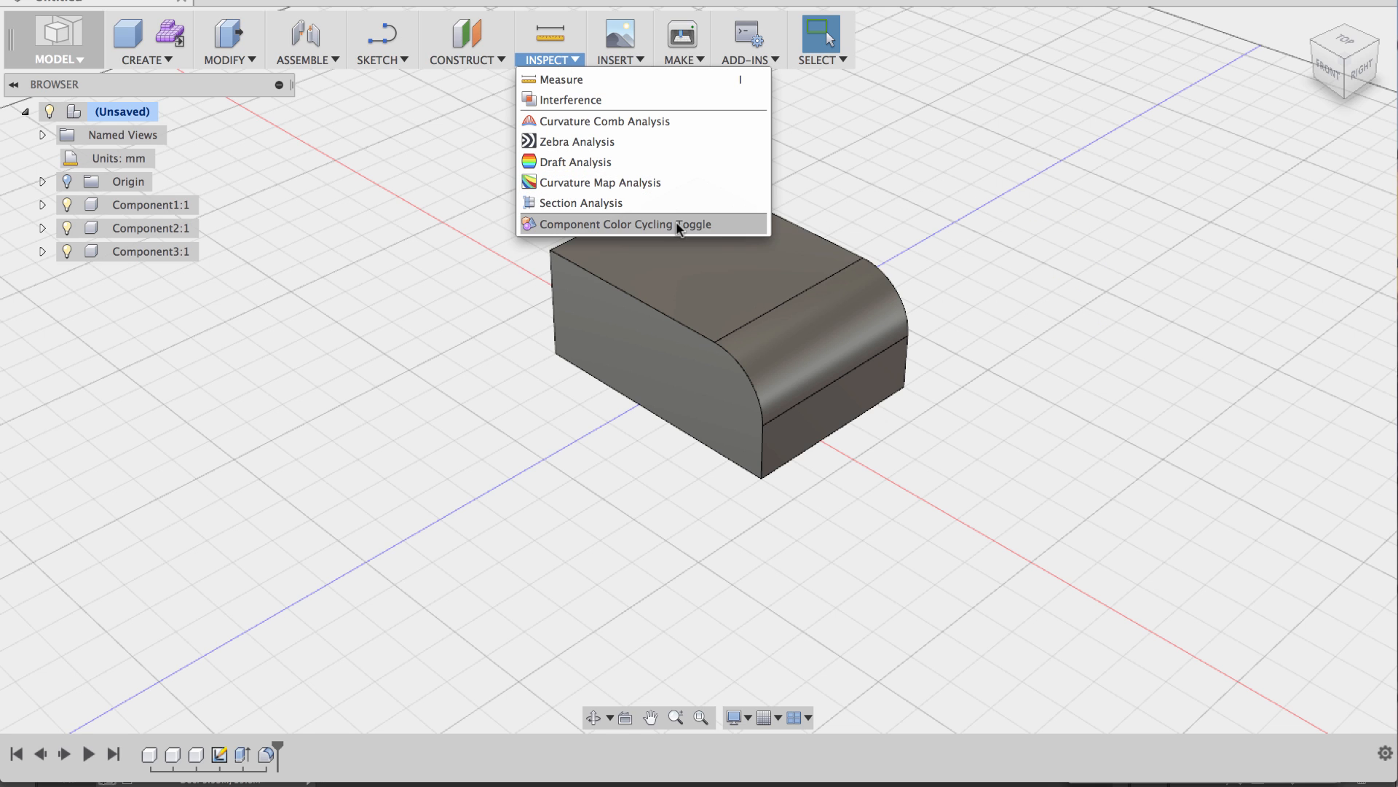
Turn on Component Color Cycling so each component shows its own colour.
left_click(621, 223)
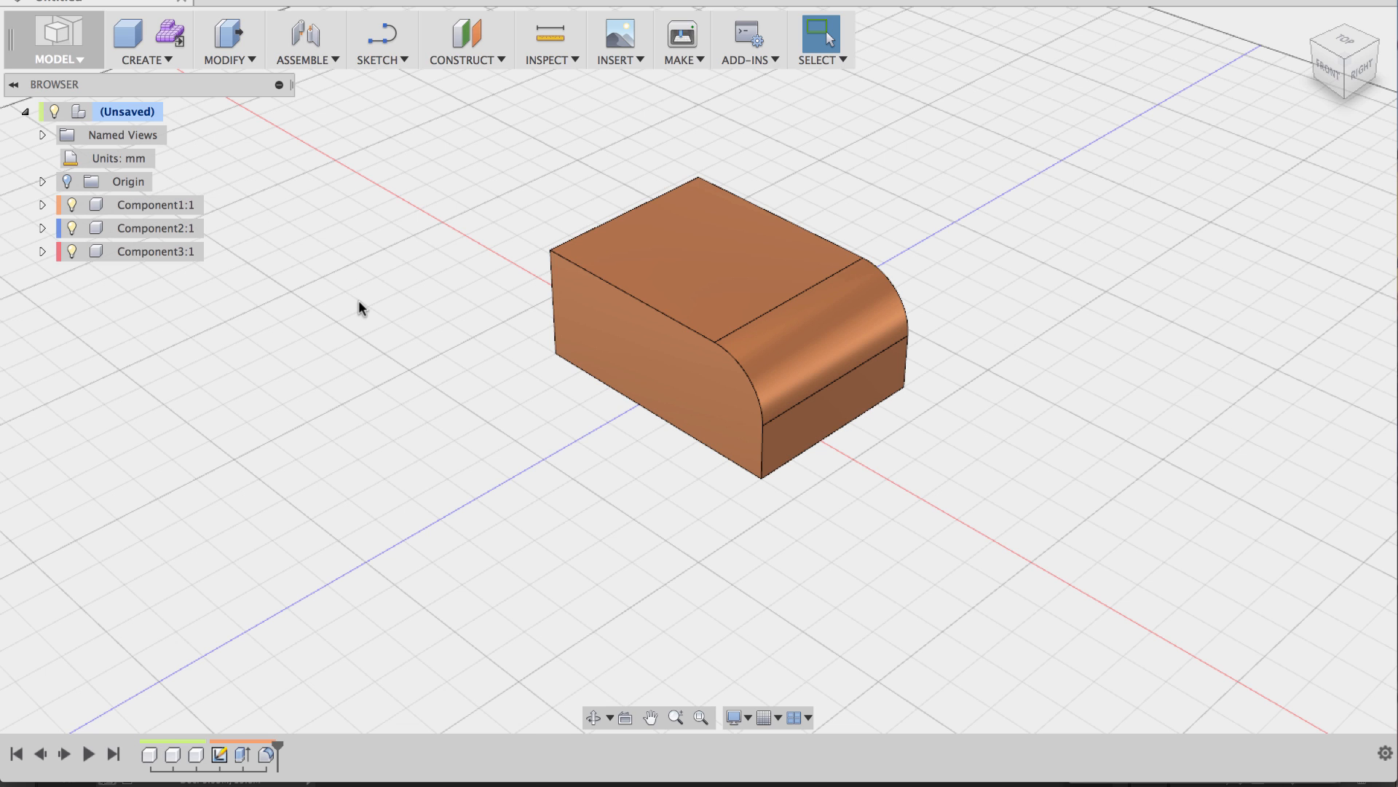
mouse_move(349, 340)
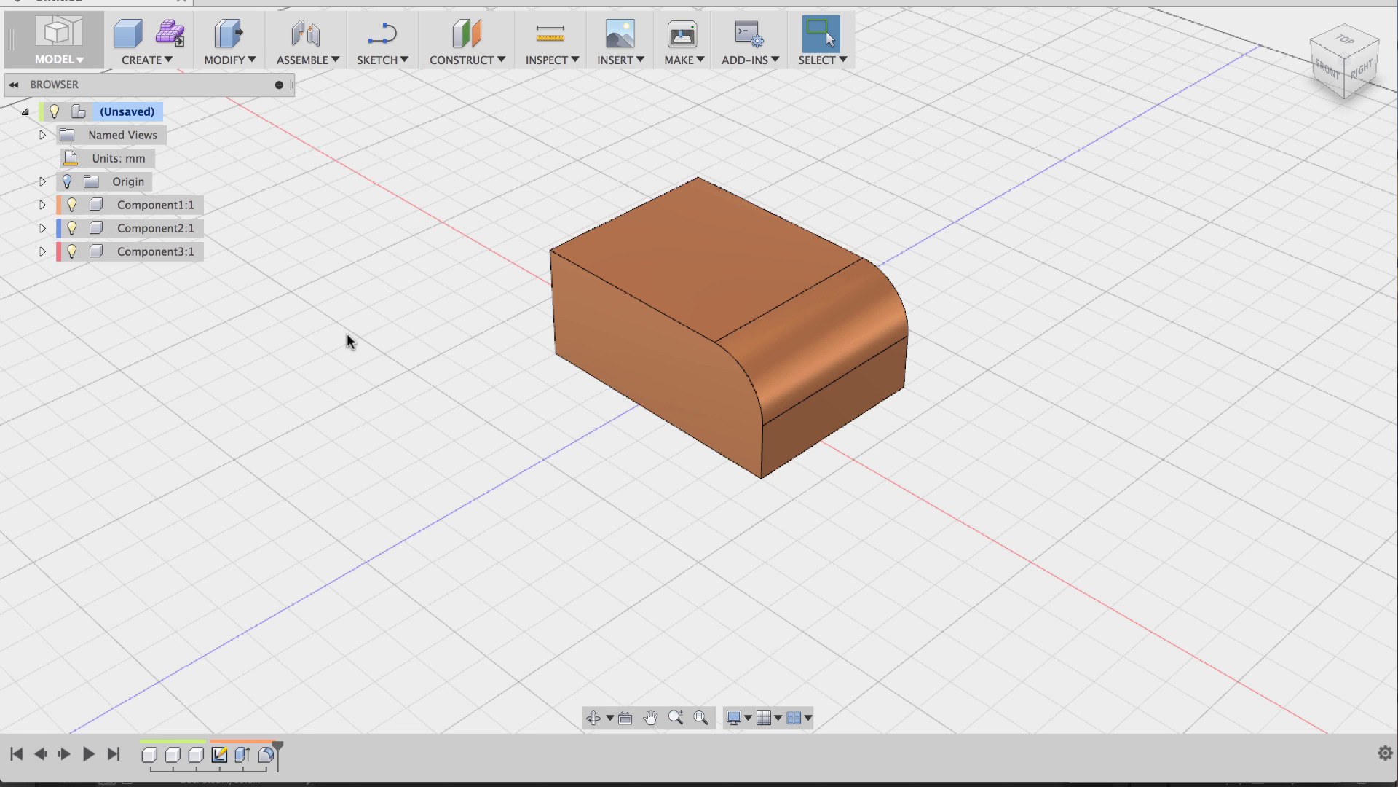